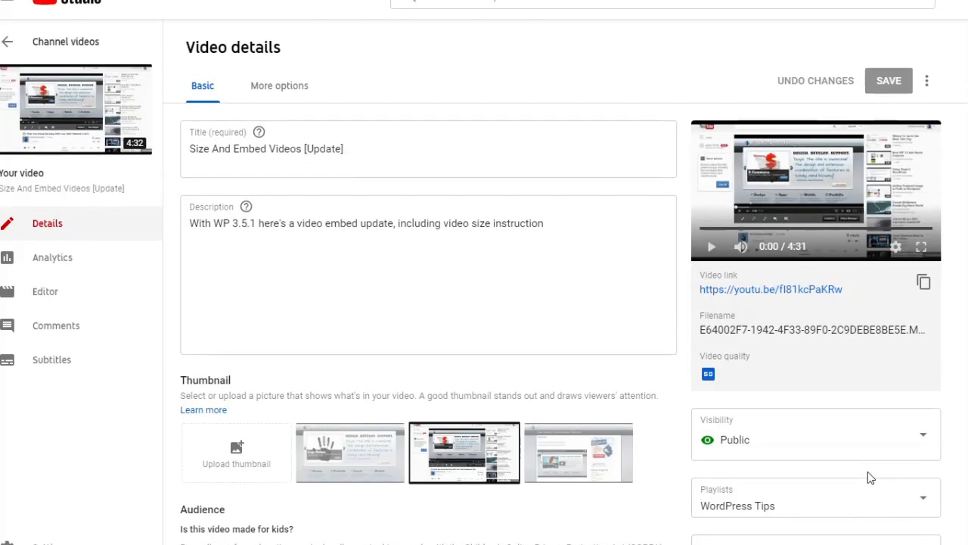
{"action": "mouse_move", "coordinate": [853, 437]}
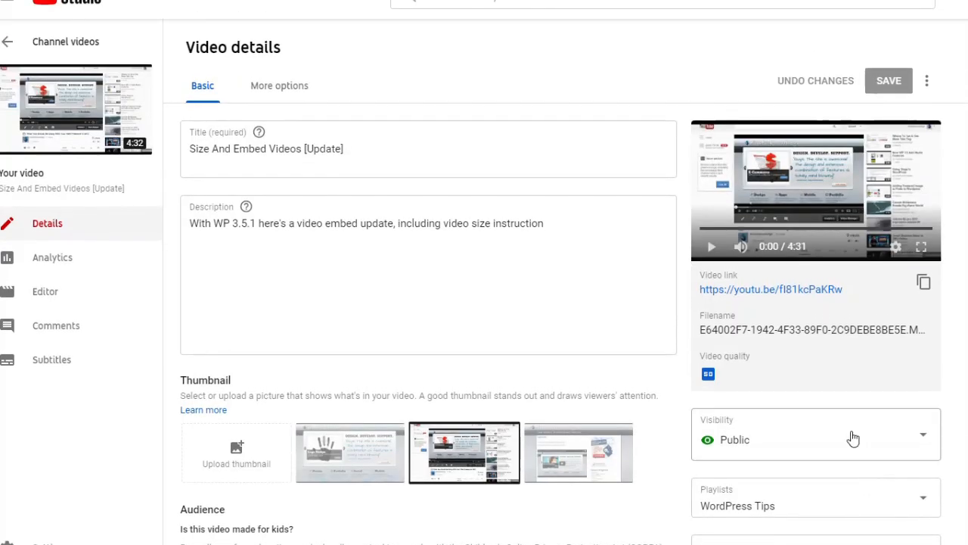
{"action": "mouse_move", "coordinate": [112, 253]}
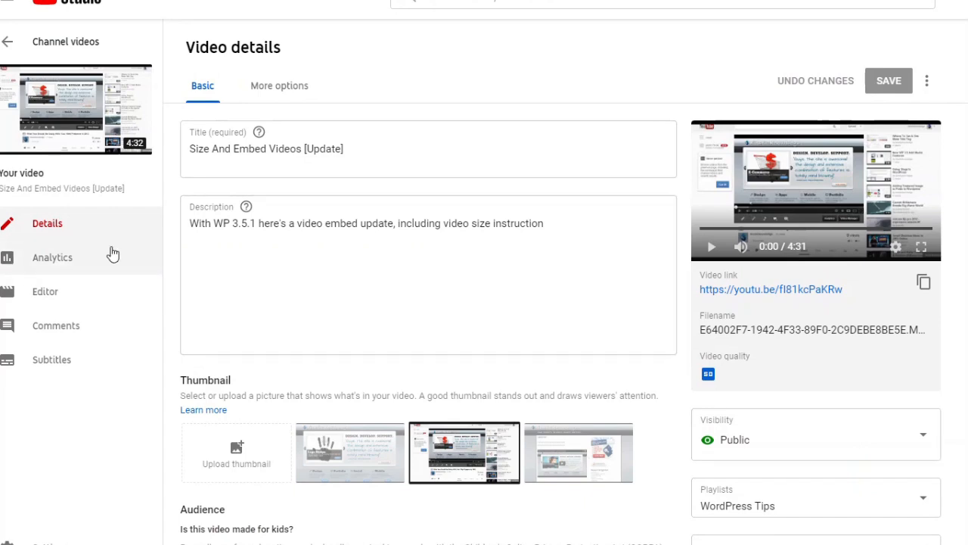
{"action": "mouse_move", "coordinate": [53, 367]}
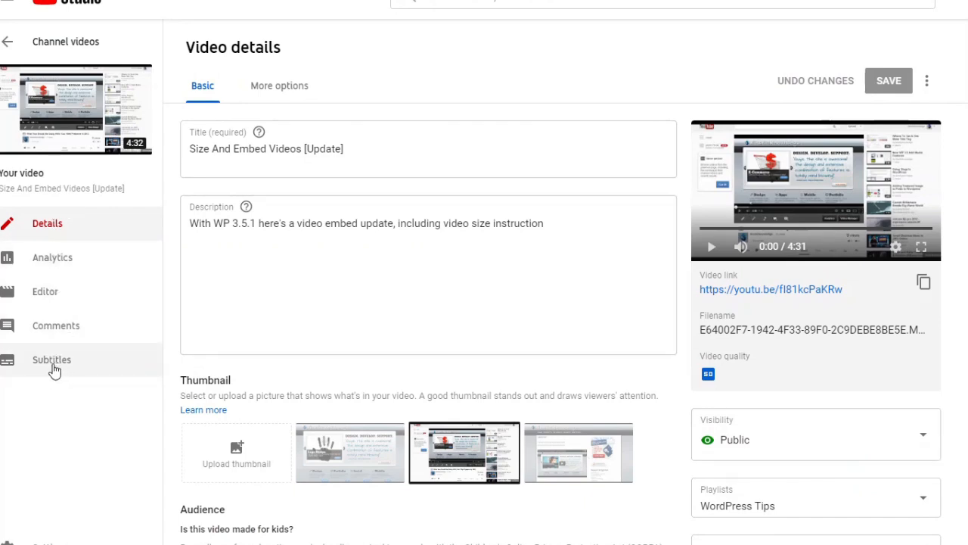
On the Subtitles page, set and confirm English as the video's language.
{"action": "left_click", "coordinate": [51, 359]}
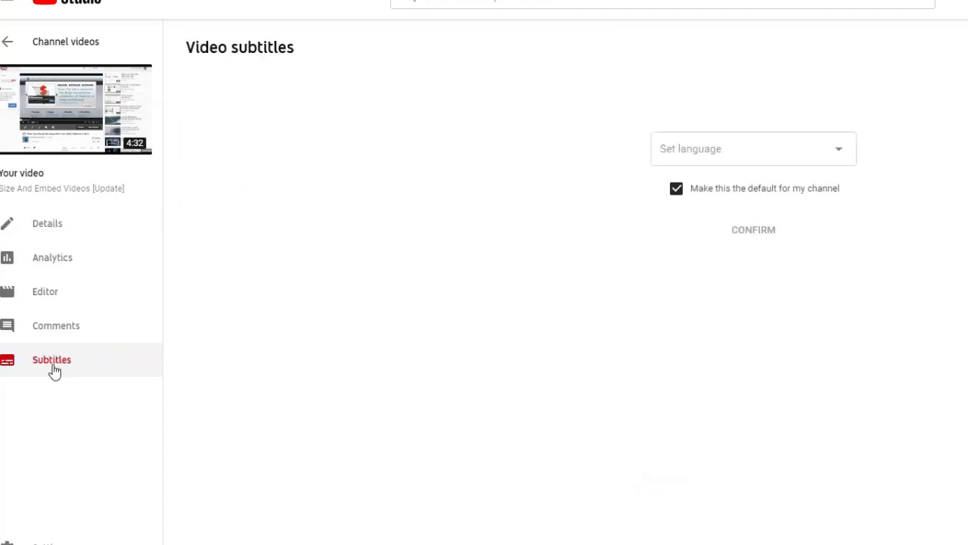
{"action": "mouse_move", "coordinate": [191, 431]}
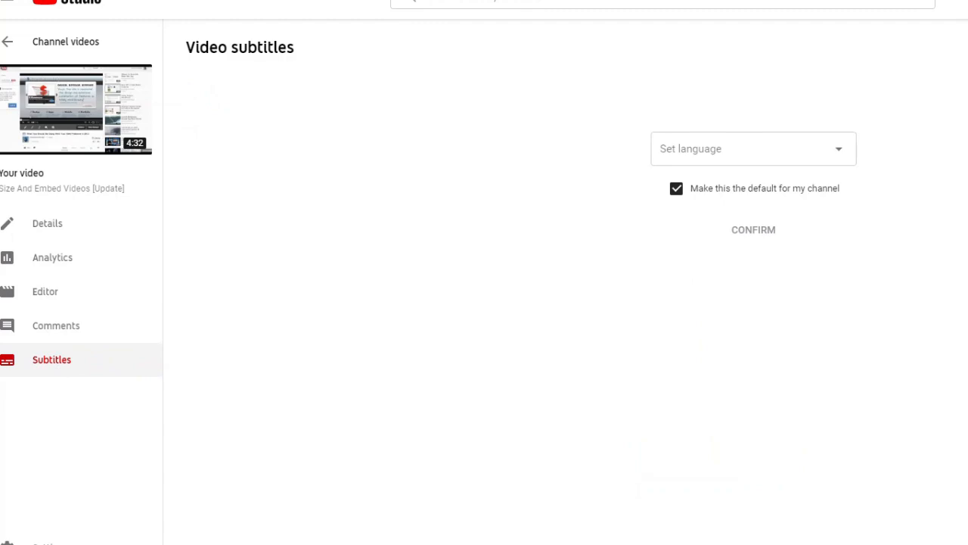
{"action": "mouse_move", "coordinate": [868, 176]}
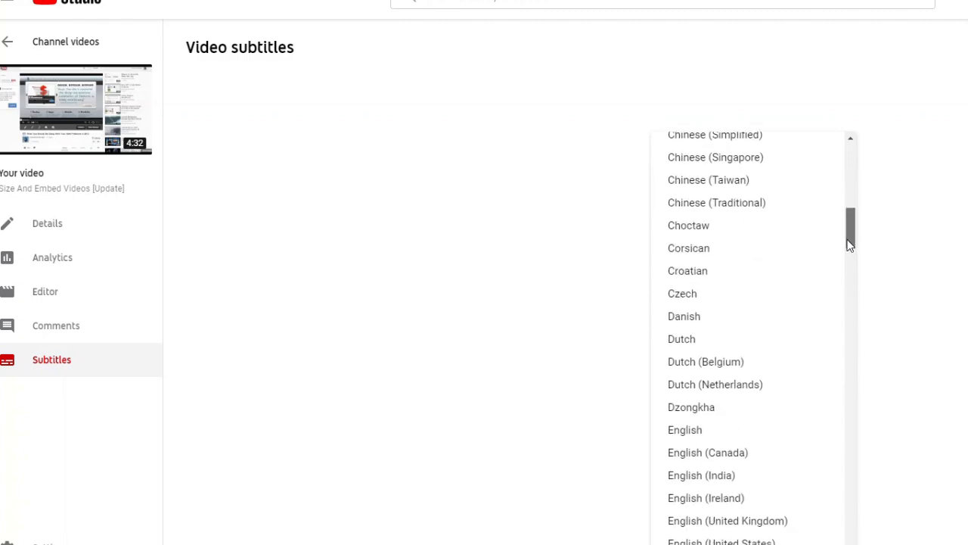
{"action": "scroll", "scroll_direction": "down", "scroll_amount": 3}
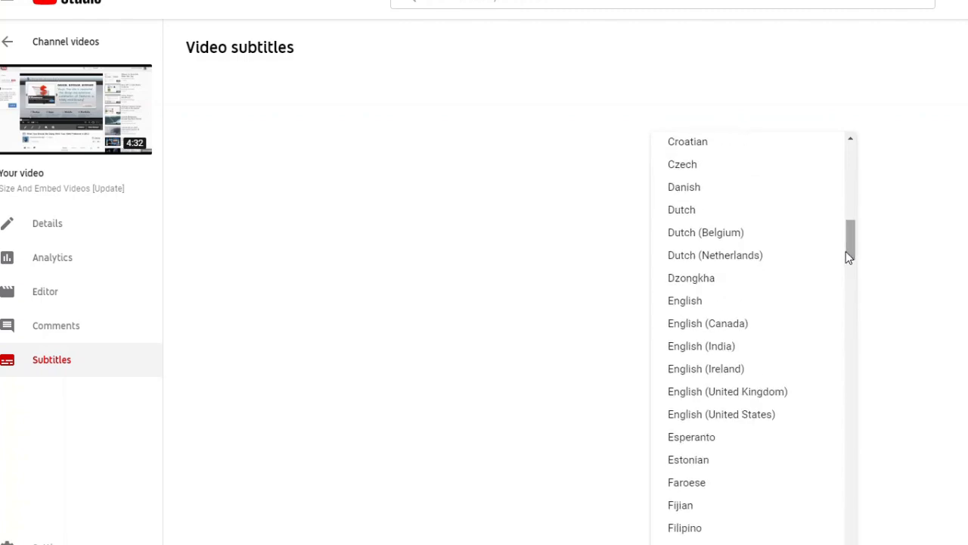
{"action": "mouse_move", "coordinate": [717, 302]}
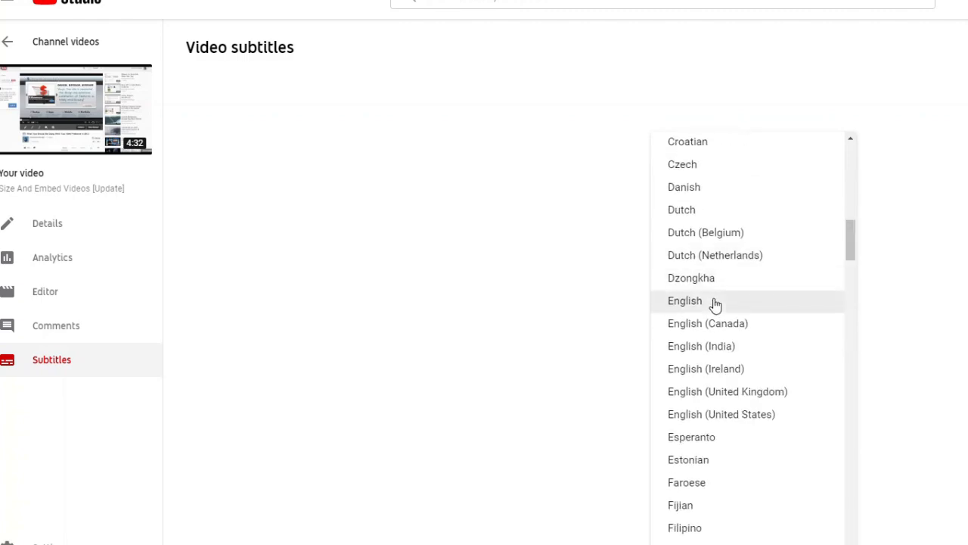
{"action": "left_click", "coordinate": [685, 300]}
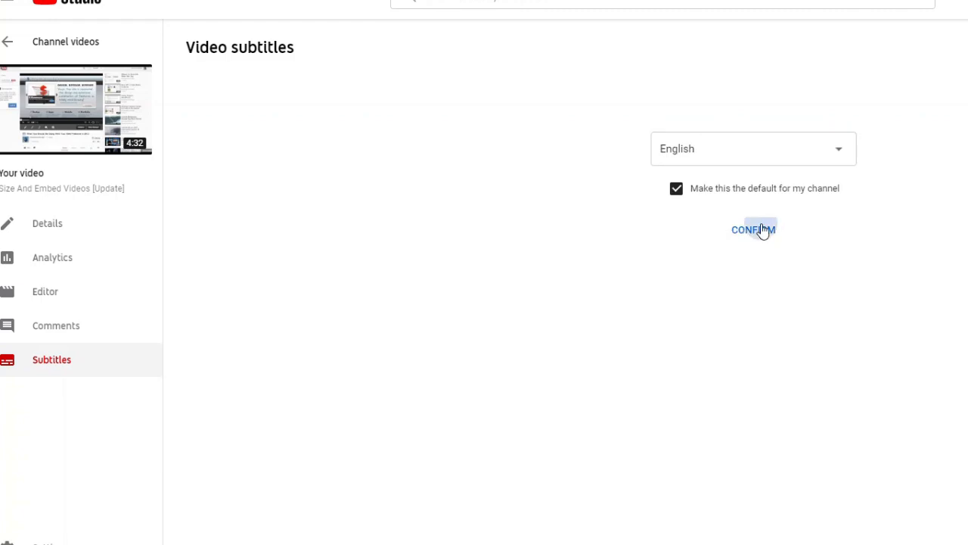
{"action": "left_click", "coordinate": [753, 230]}
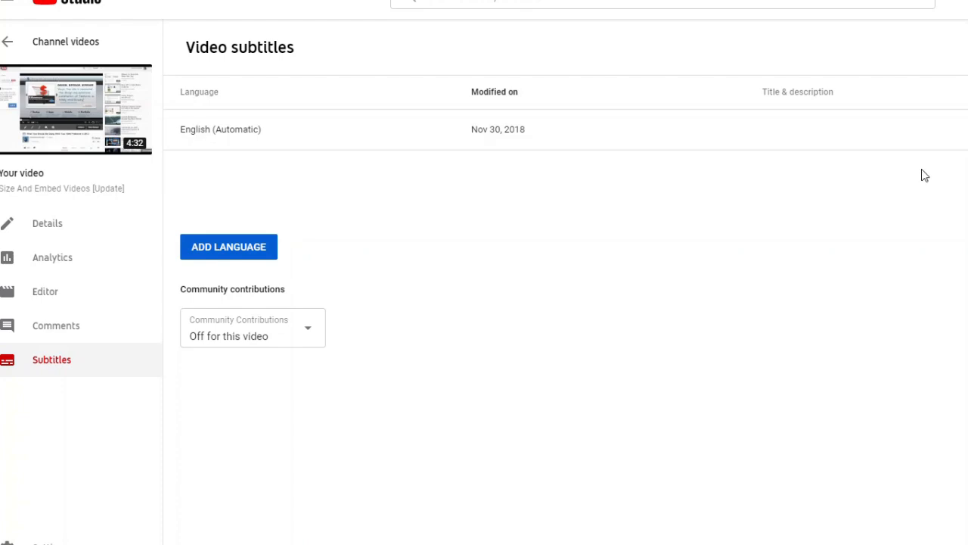
{"action": "mouse_move", "coordinate": [749, 202]}
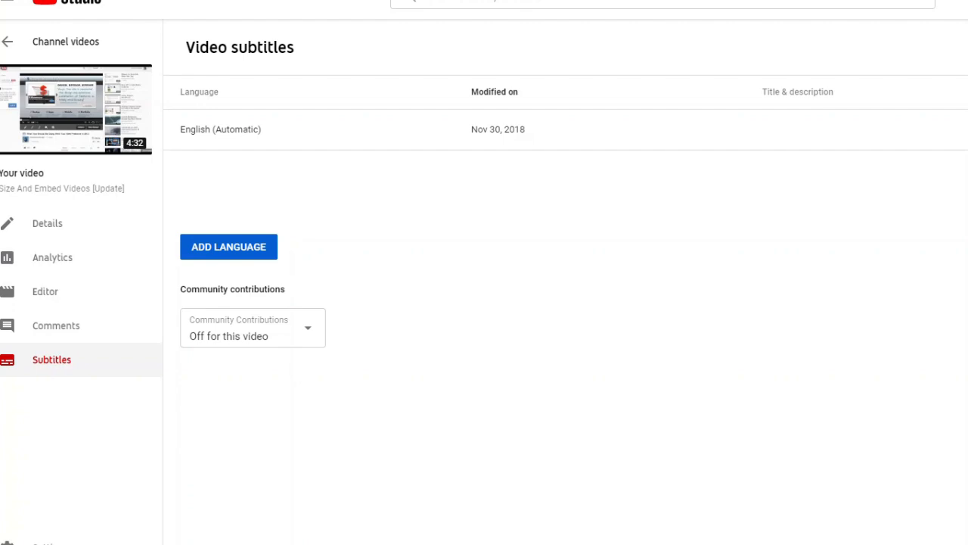
{"action": "mouse_move", "coordinate": [38, 231]}
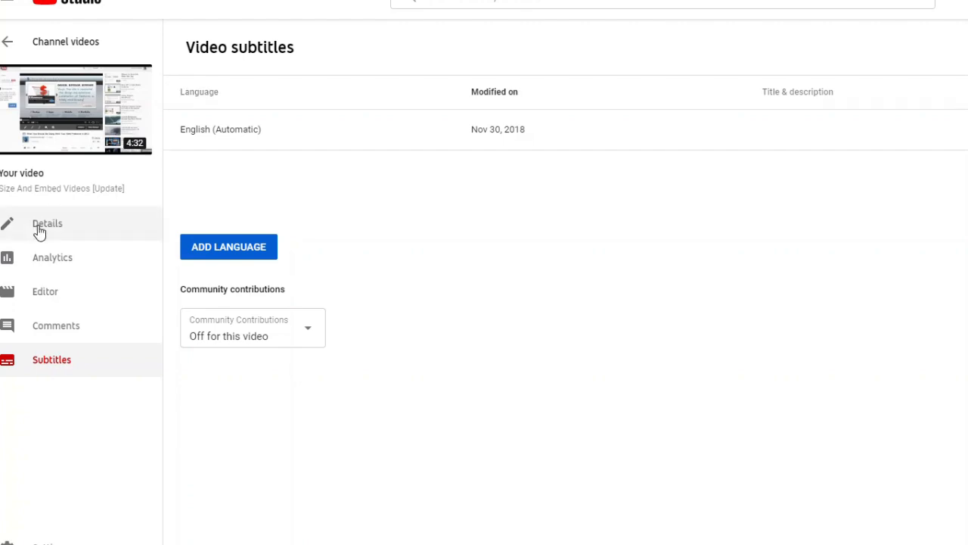
Leave the English (Automatic) subtitles list and return to the video's Details page.
{"action": "left_click", "coordinate": [47, 223]}
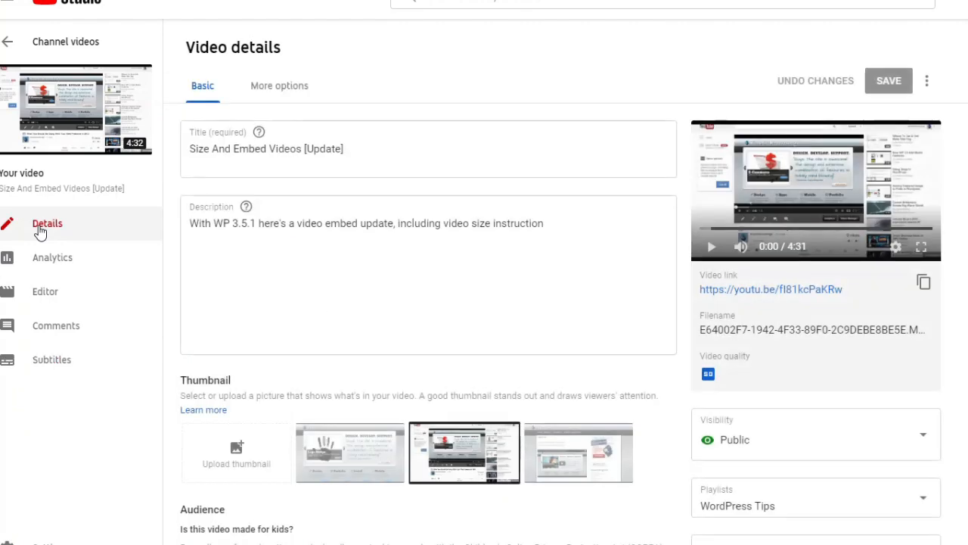
{"action": "mouse_move", "coordinate": [90, 258]}
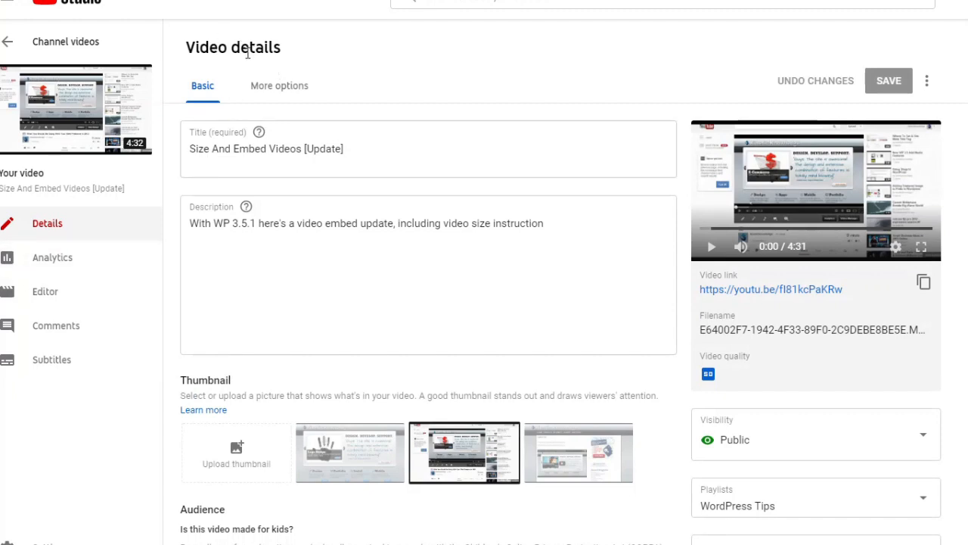
{"action": "mouse_move", "coordinate": [202, 90]}
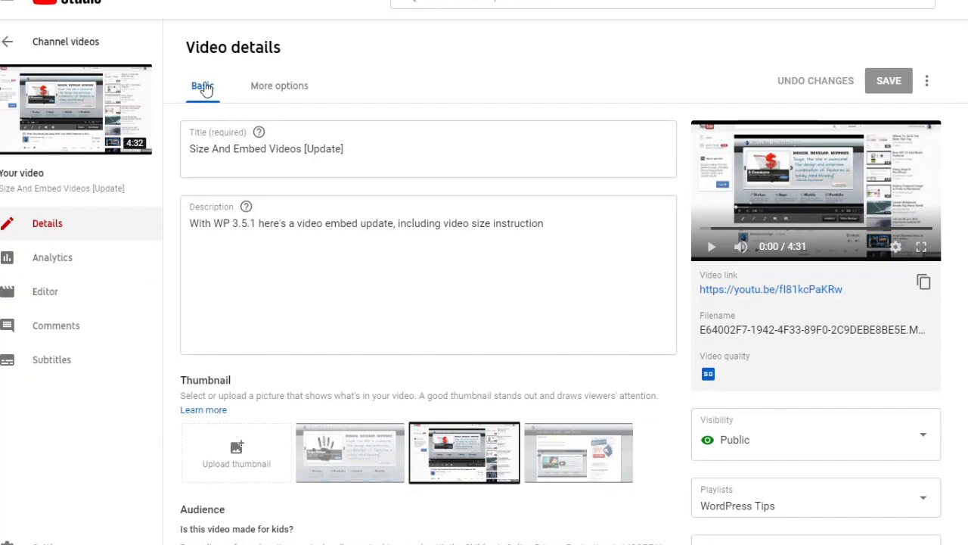
{"action": "mouse_move", "coordinate": [297, 89]}
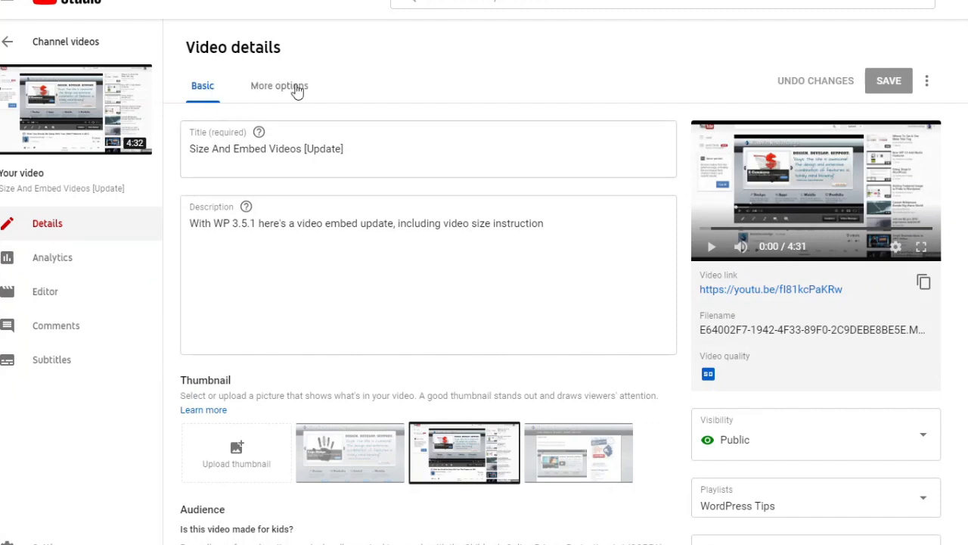
Reveal the video's More options: recording date, license, category and English language.
{"action": "left_click", "coordinate": [279, 86]}
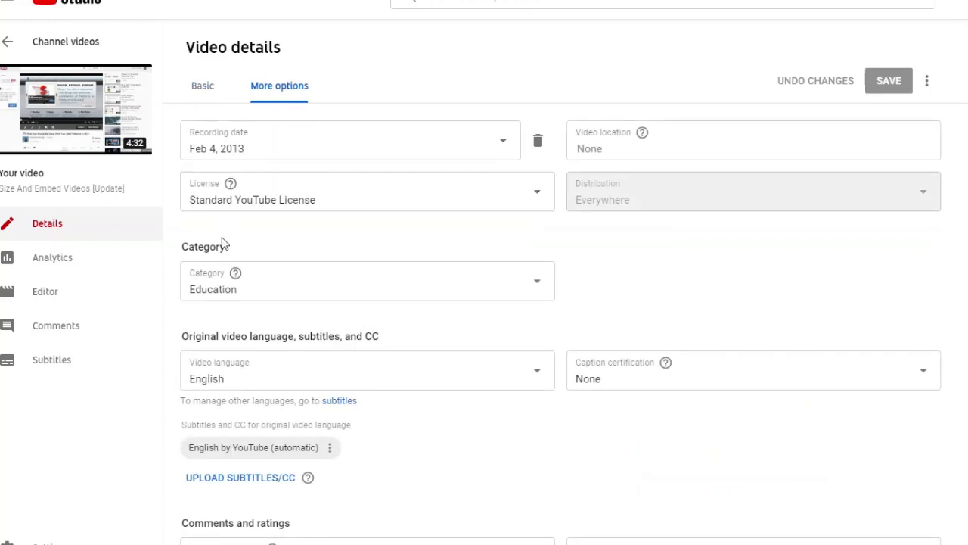
{"action": "mouse_move", "coordinate": [225, 242]}
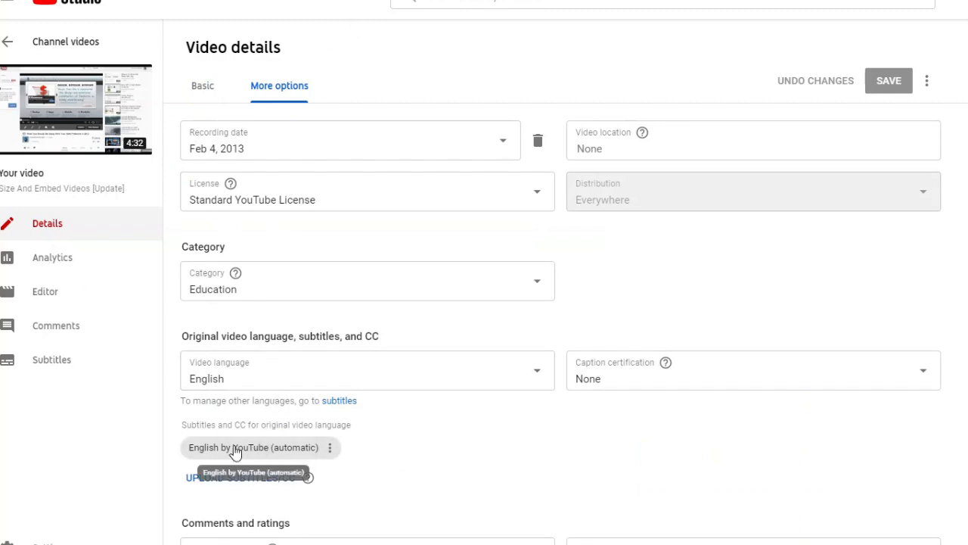
{"action": "mouse_move", "coordinate": [257, 454]}
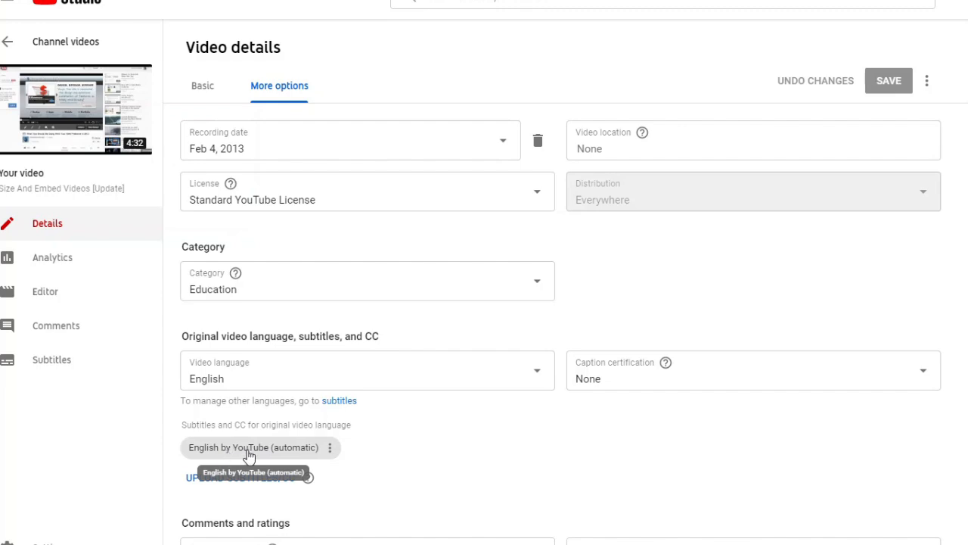
{"action": "mouse_move", "coordinate": [332, 453]}
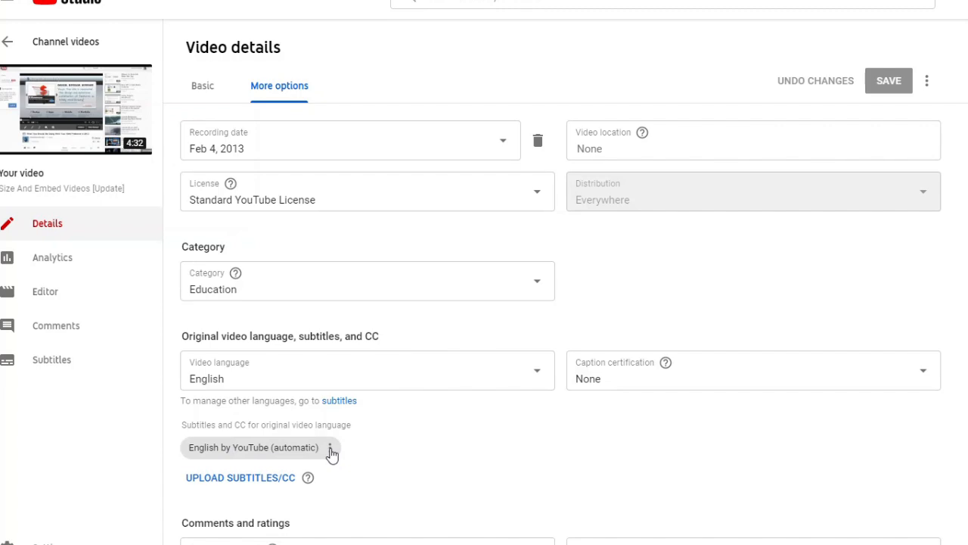
{"action": "mouse_move", "coordinate": [236, 460]}
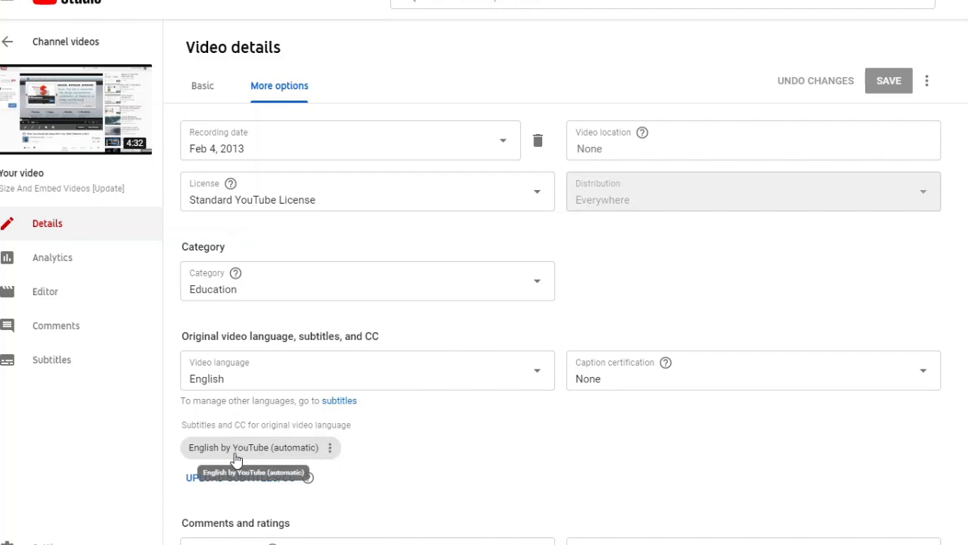
{"action": "mouse_move", "coordinate": [339, 468]}
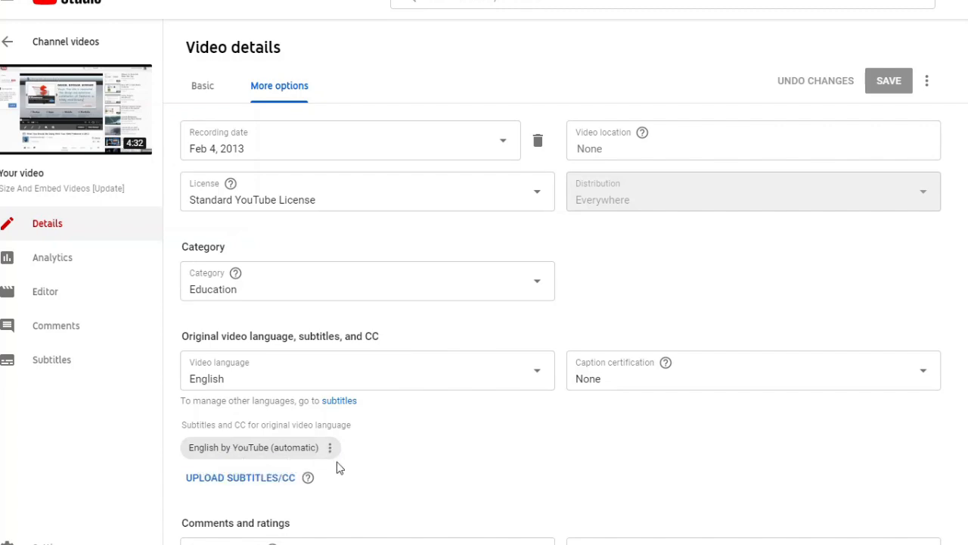
{"action": "left_click", "coordinate": [329, 447]}
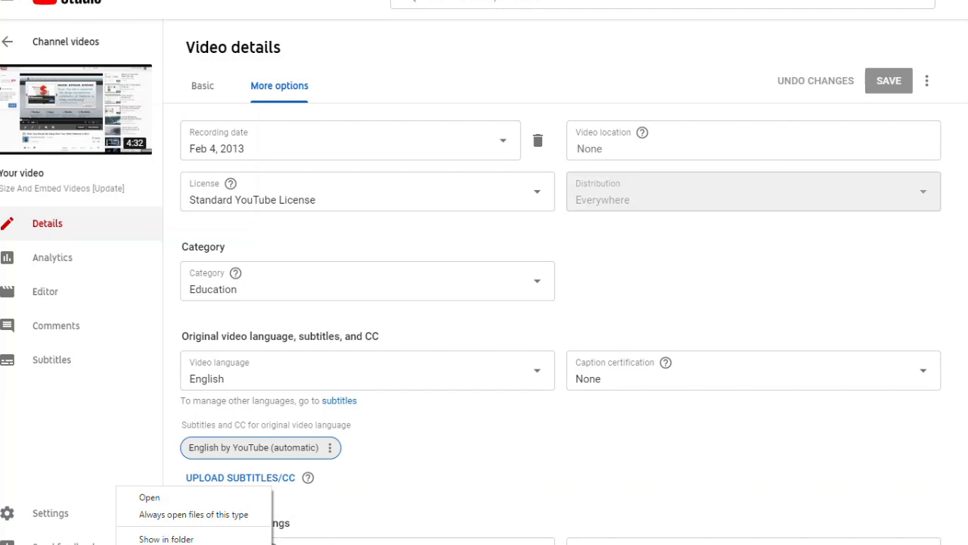
{"action": "mouse_move", "coordinate": [165, 540]}
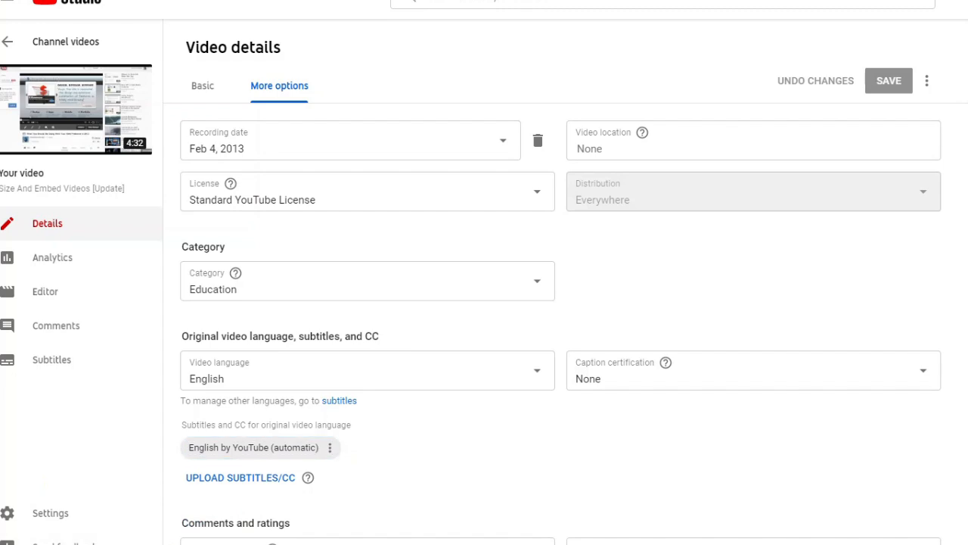
Show the downloaded captions.sbv in Downloads and open it in Notepad.
{"action": "left_click", "coordinate": [238, 478]}
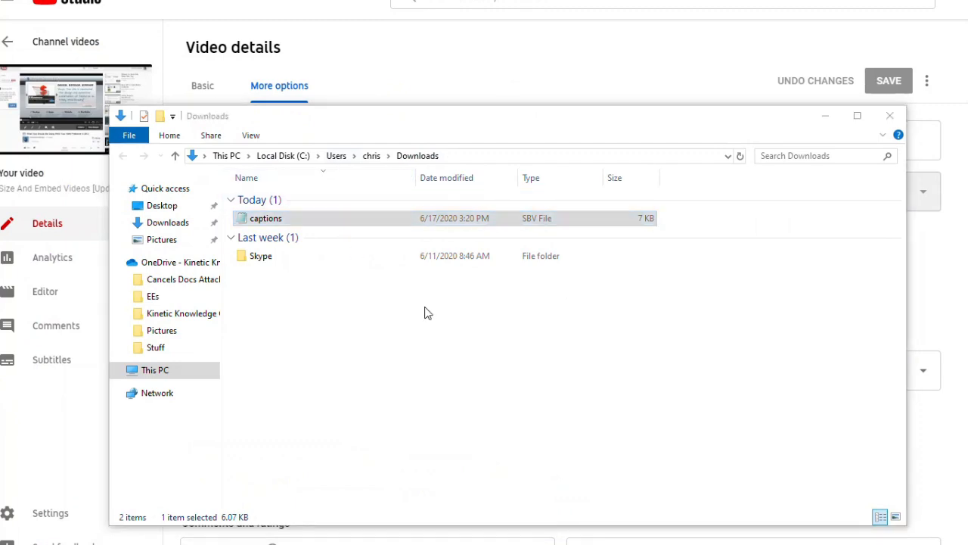
{"action": "double_click", "coordinate": [266, 218]}
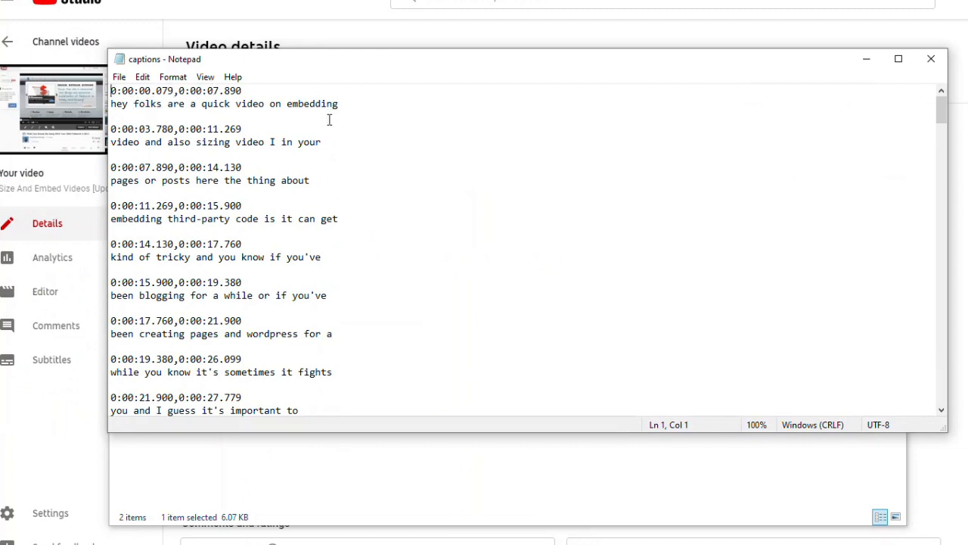
{"action": "mouse_move", "coordinate": [941, 114]}
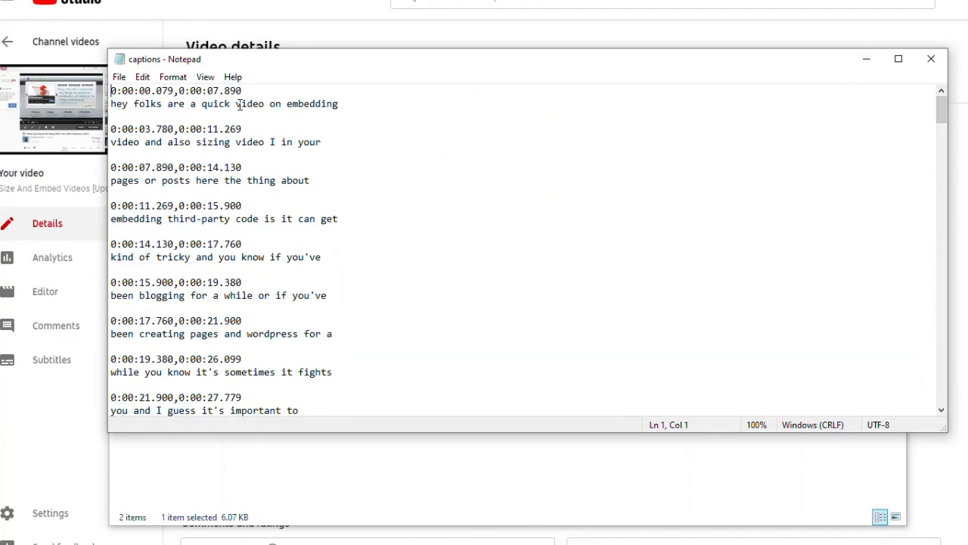
{"action": "mouse_move", "coordinate": [941, 125]}
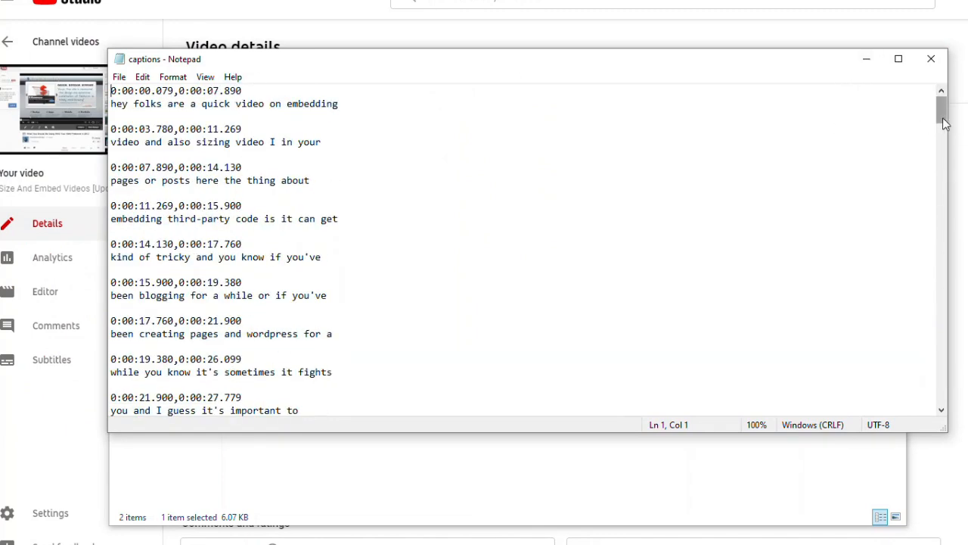
{"action": "scroll", "scroll_direction": "down", "scroll_amount": 3}
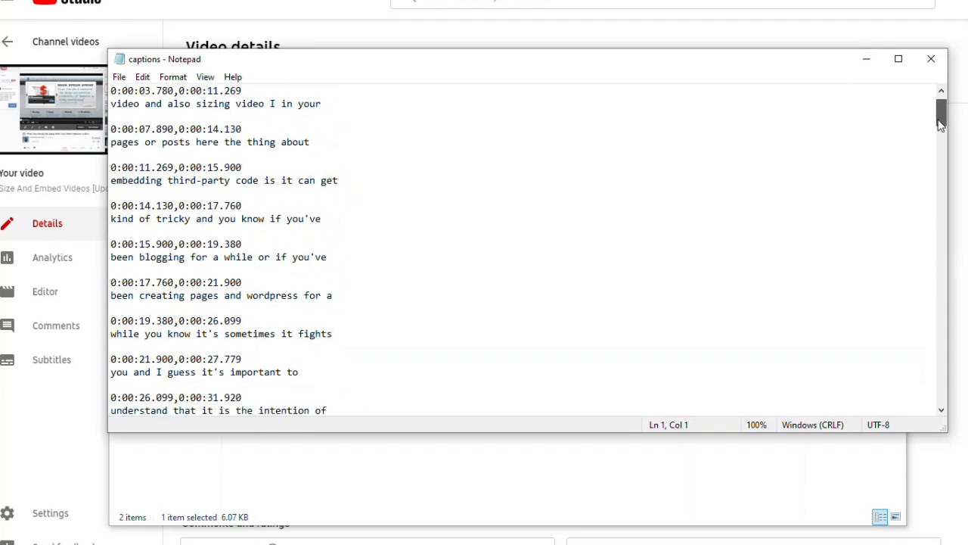
{"action": "scroll", "scroll_direction": "down", "scroll_amount": 3}
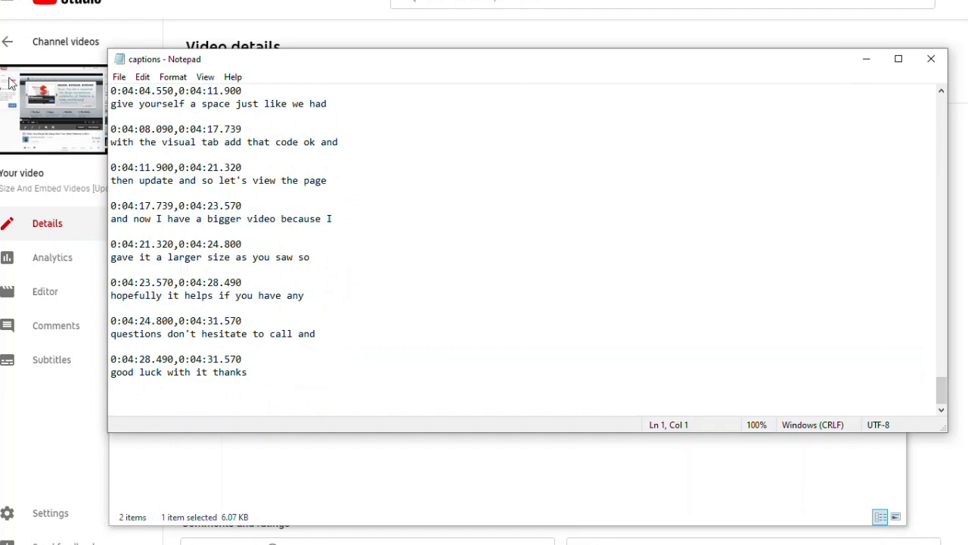
Save the edited captions.sbv in Notepad and close Notepad.
{"action": "left_click", "coordinate": [119, 76]}
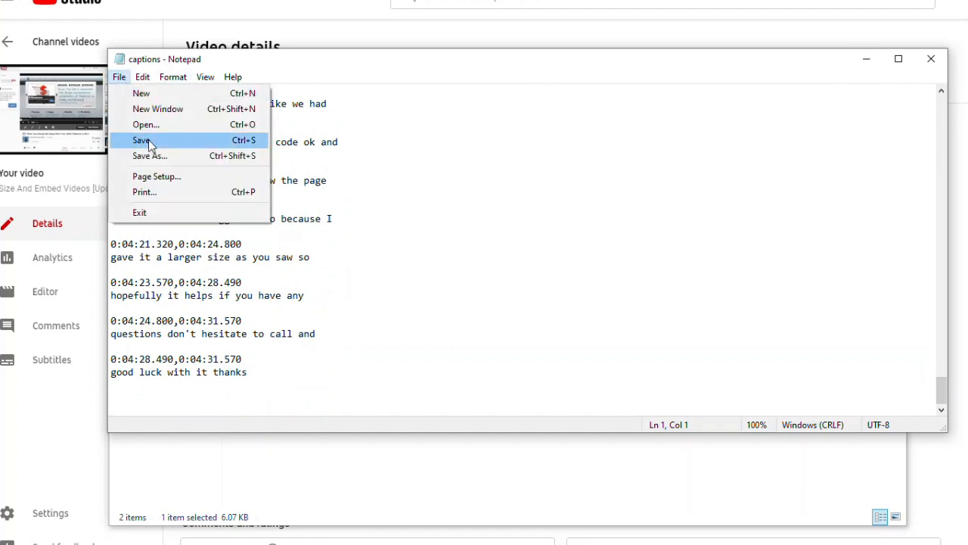
{"action": "left_click", "coordinate": [142, 140]}
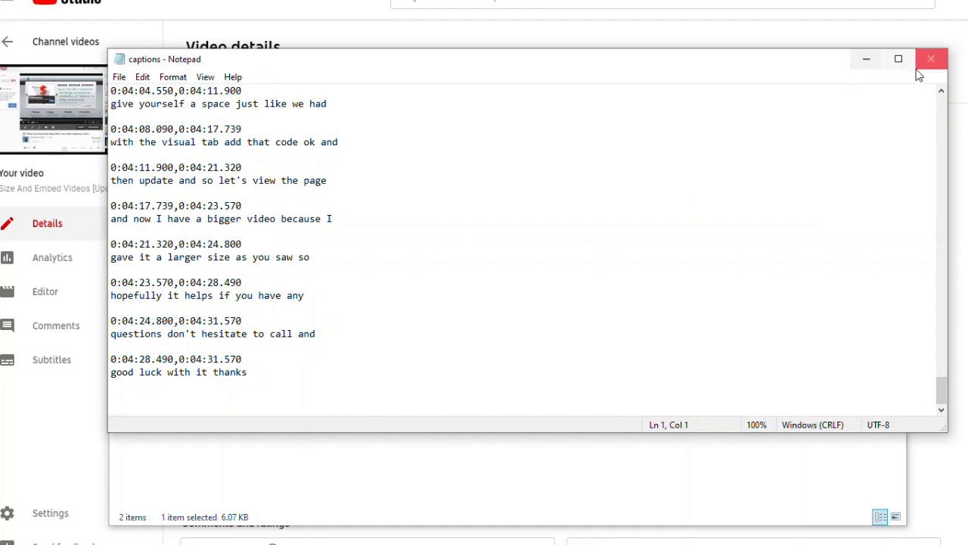
{"action": "mouse_move", "coordinate": [931, 68]}
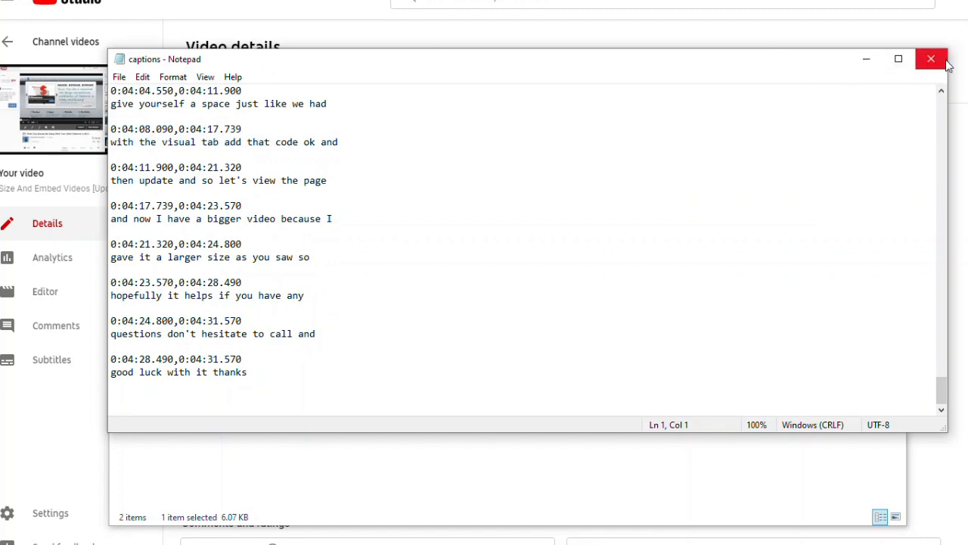
{"action": "left_click", "coordinate": [931, 59]}
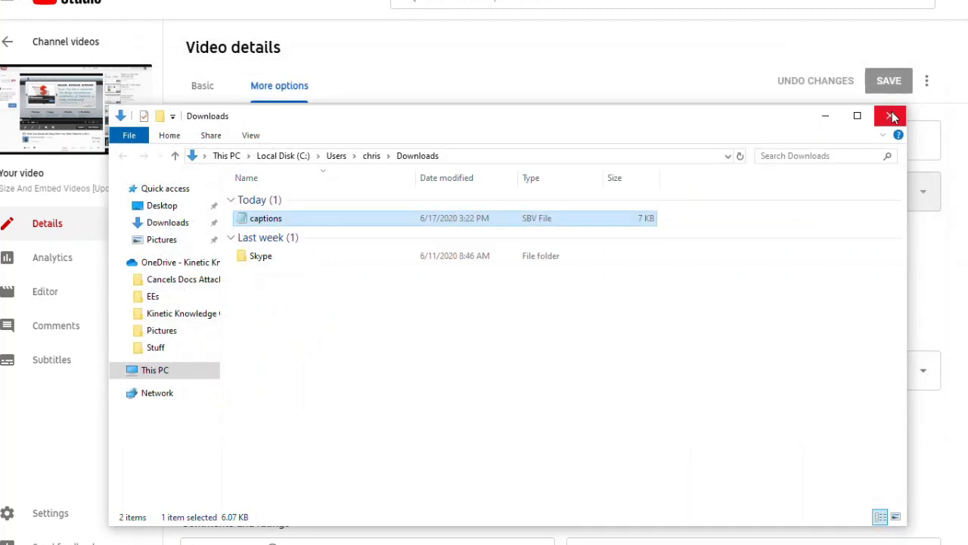
Upload the 'captions' file as a with-timing subtitle track.
{"action": "left_click", "coordinate": [890, 115]}
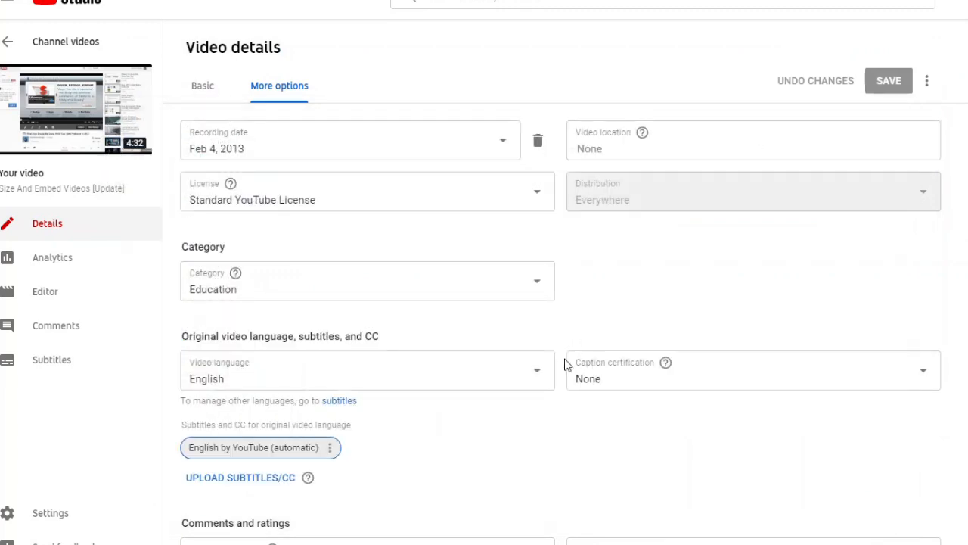
{"action": "mouse_move", "coordinate": [231, 485]}
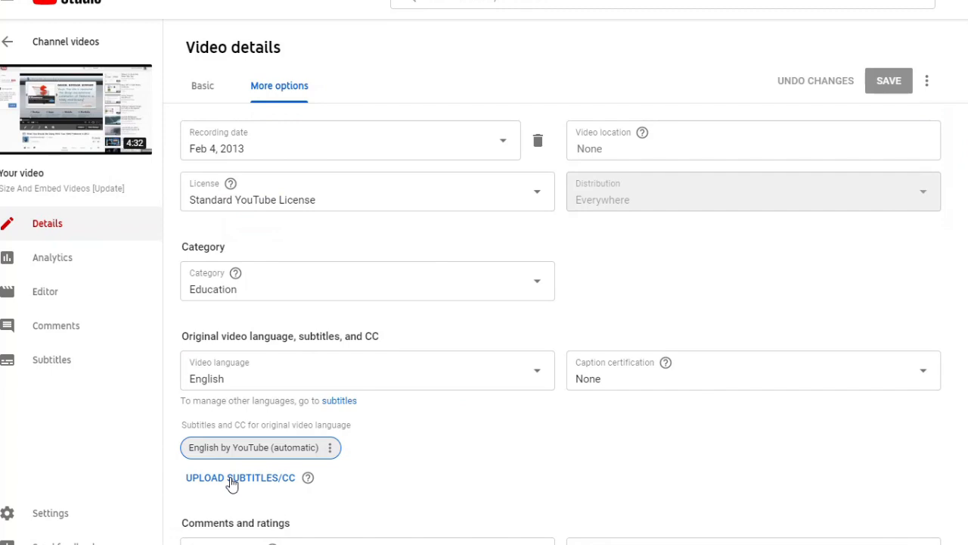
{"action": "left_click", "coordinate": [238, 478]}
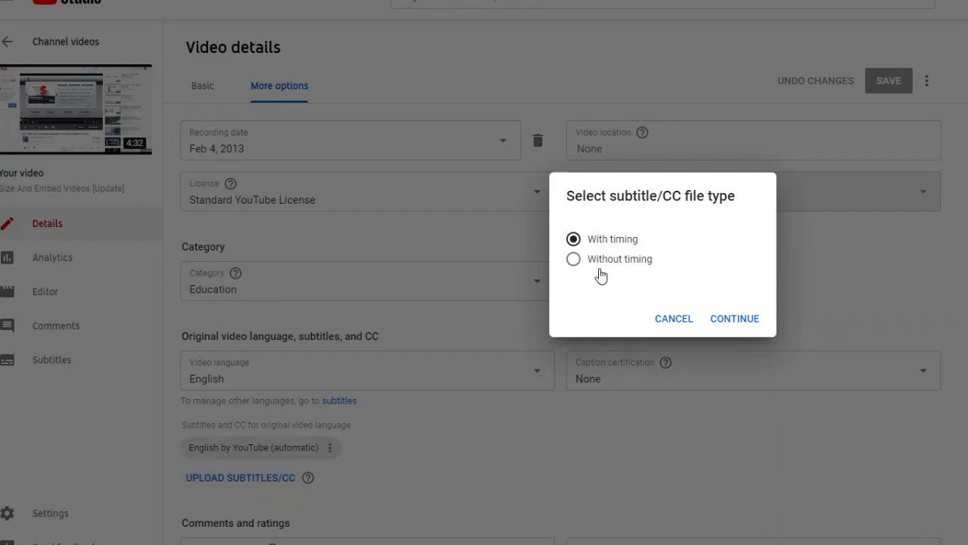
{"action": "mouse_move", "coordinate": [665, 271]}
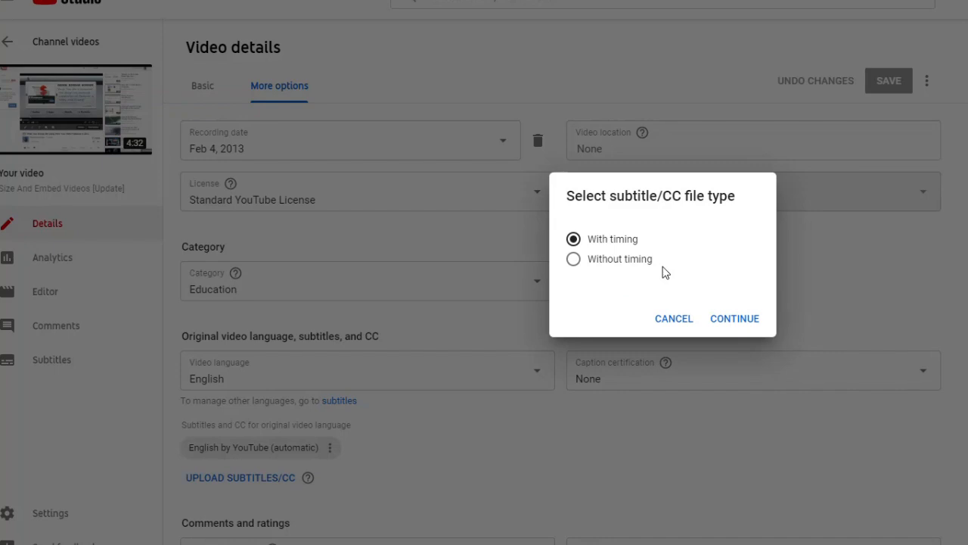
{"action": "mouse_move", "coordinate": [733, 320]}
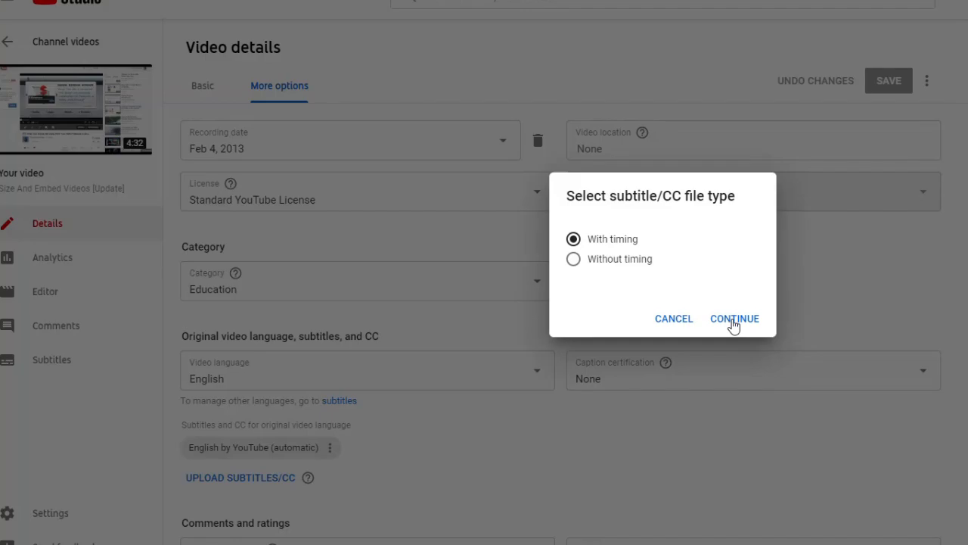
{"action": "left_click", "coordinate": [734, 319]}
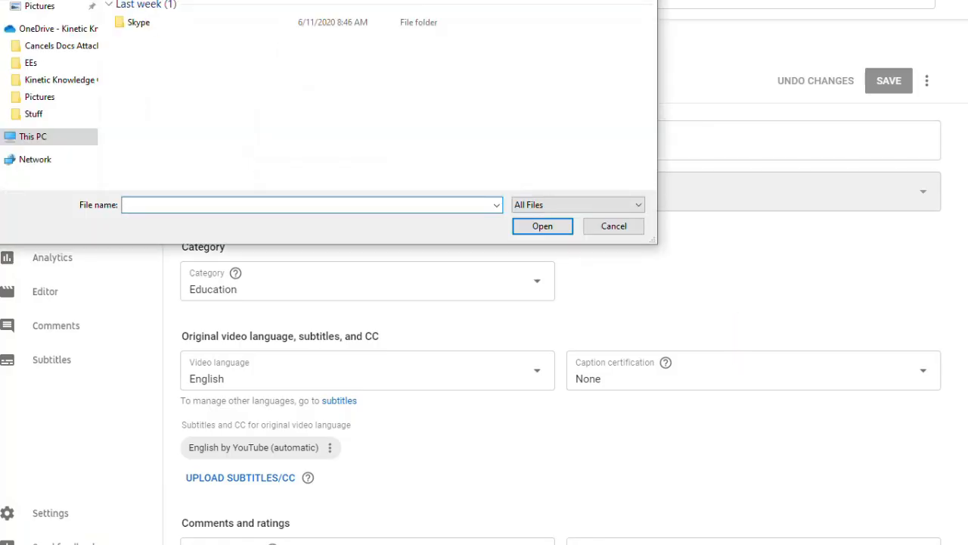
{"action": "type", "text": "captions"}
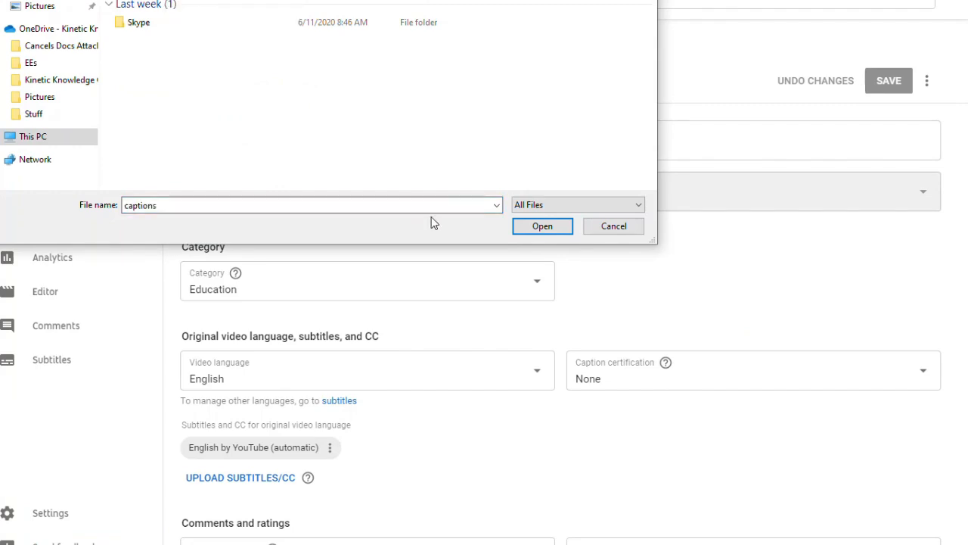
{"action": "left_click", "coordinate": [613, 225]}
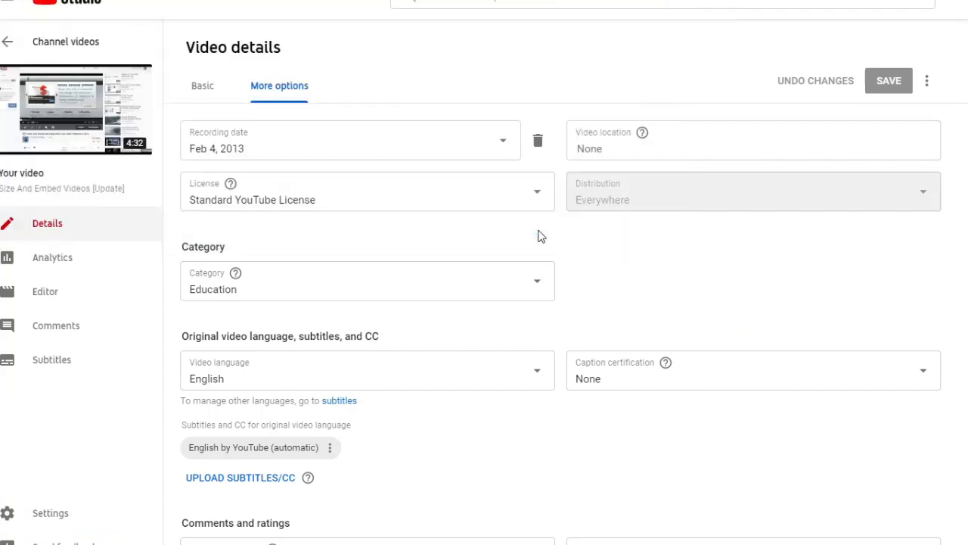
Save the video with its new 'English by you' track from captions.sbv.
{"action": "left_click", "coordinate": [236, 478]}
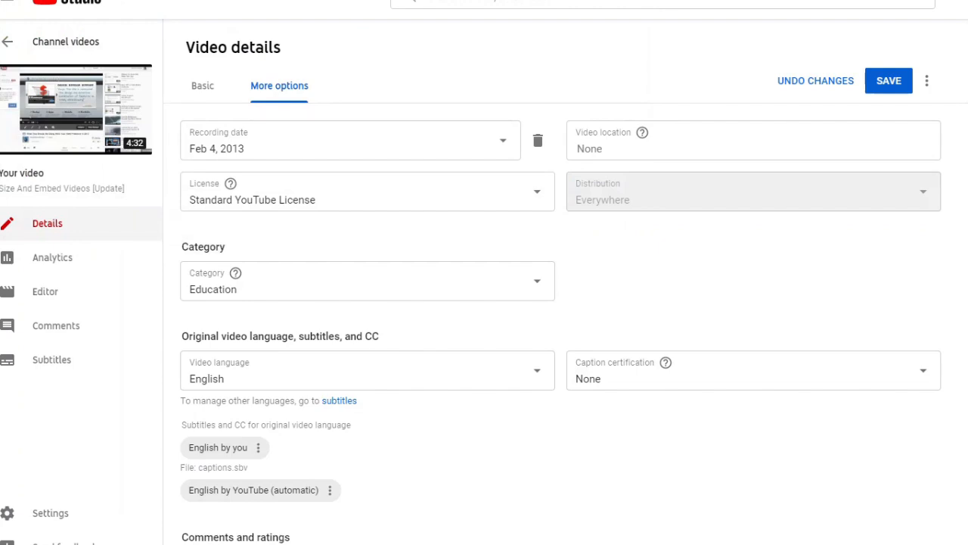
{"action": "mouse_move", "coordinate": [898, 79]}
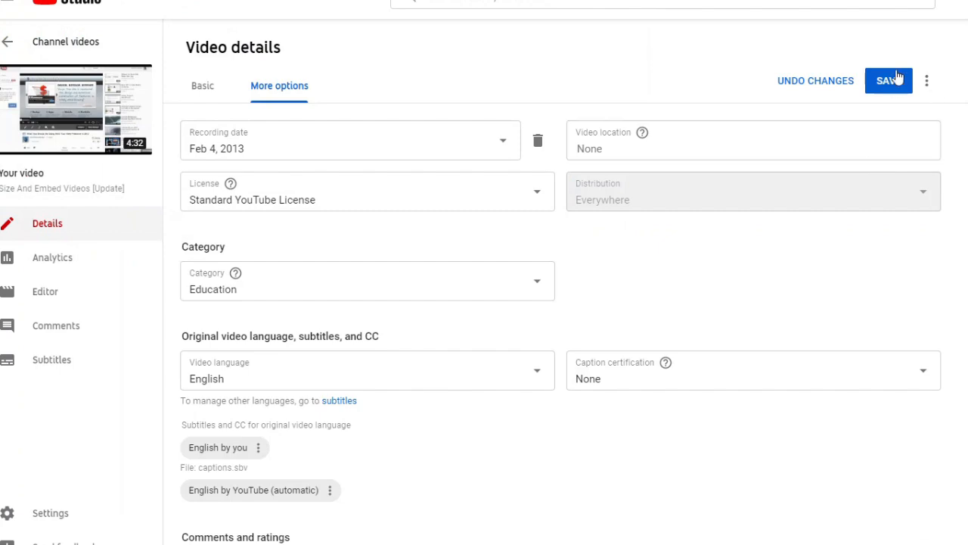
{"action": "left_click", "coordinate": [887, 80]}
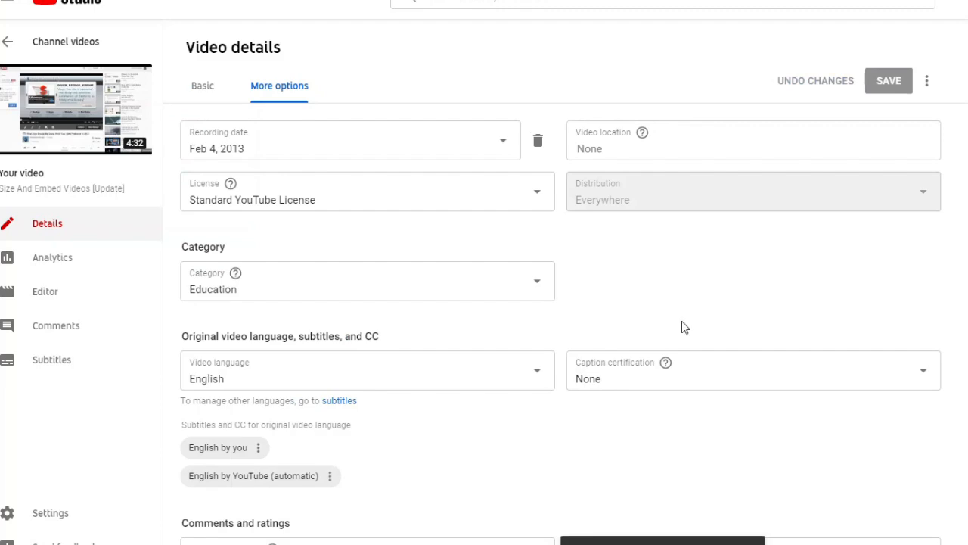
{"action": "mouse_move", "coordinate": [167, 112]}
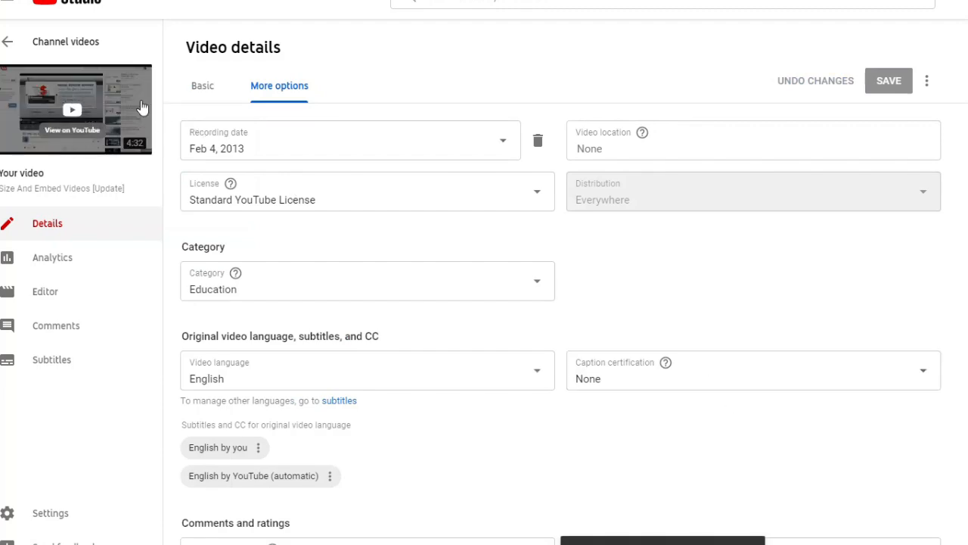
{"action": "mouse_move", "coordinate": [108, 74]}
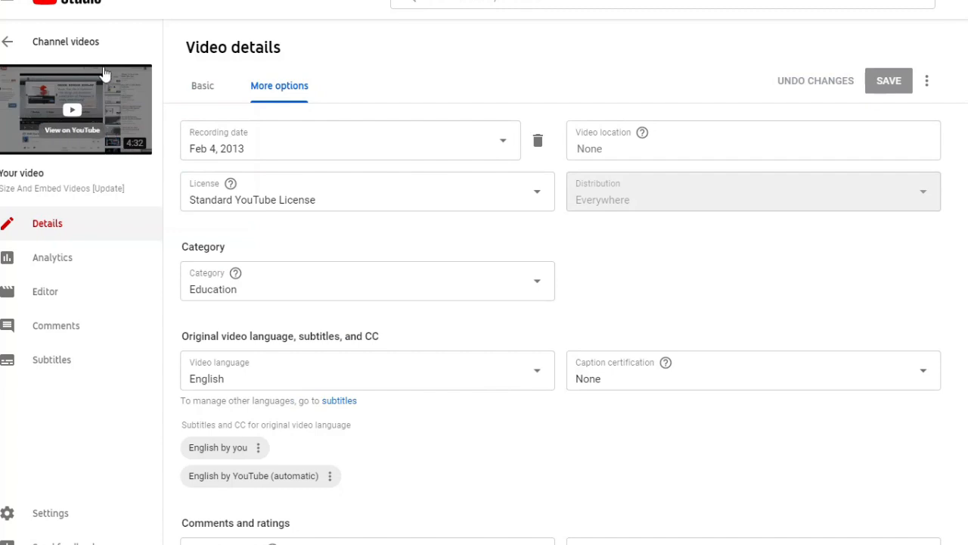
{"action": "mouse_move", "coordinate": [91, 124]}
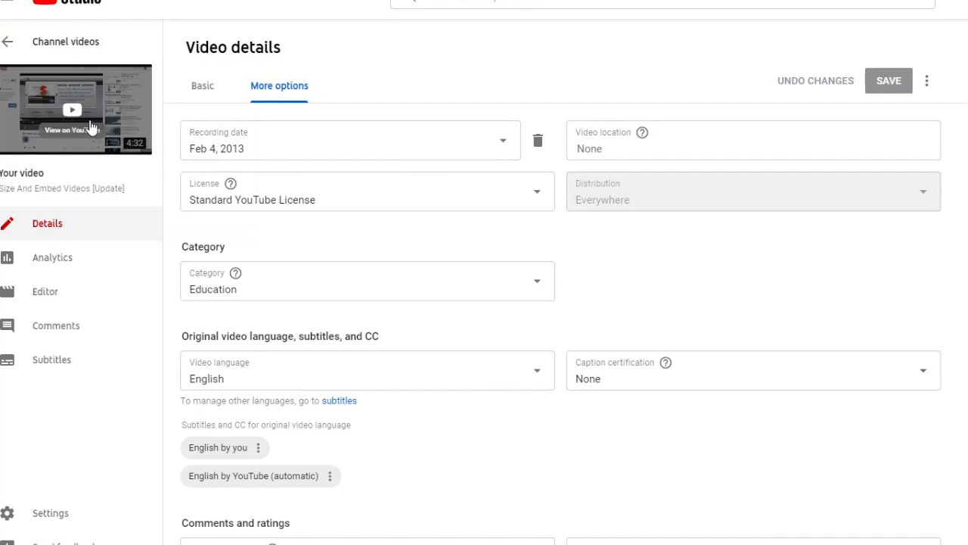
{"action": "mouse_move", "coordinate": [72, 113]}
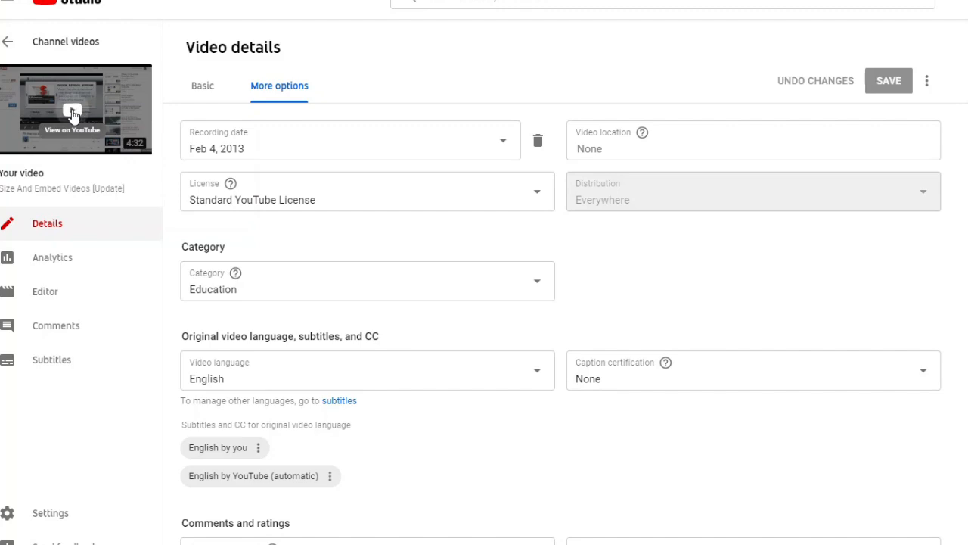
Open the video on YouTube from its thumbnail to play it with captions.
{"action": "left_click", "coordinate": [72, 113]}
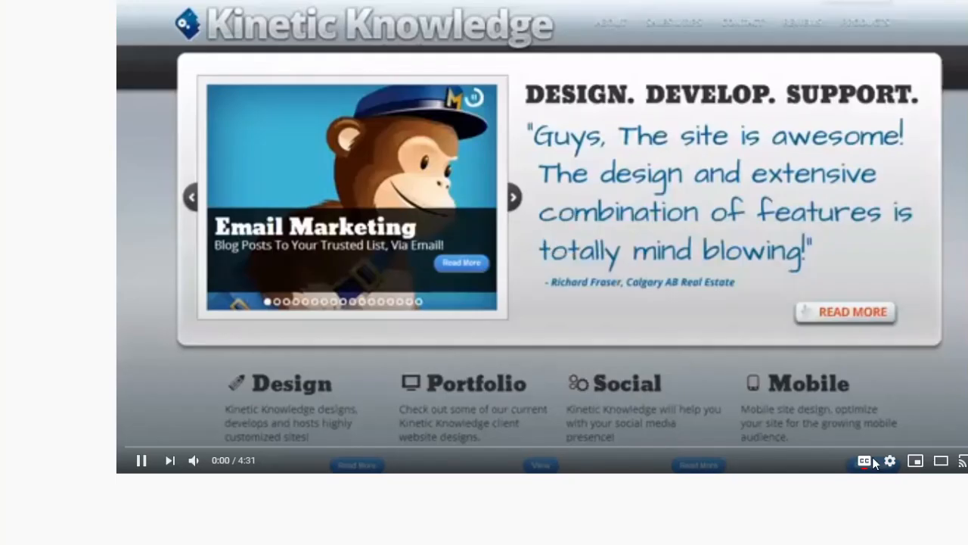